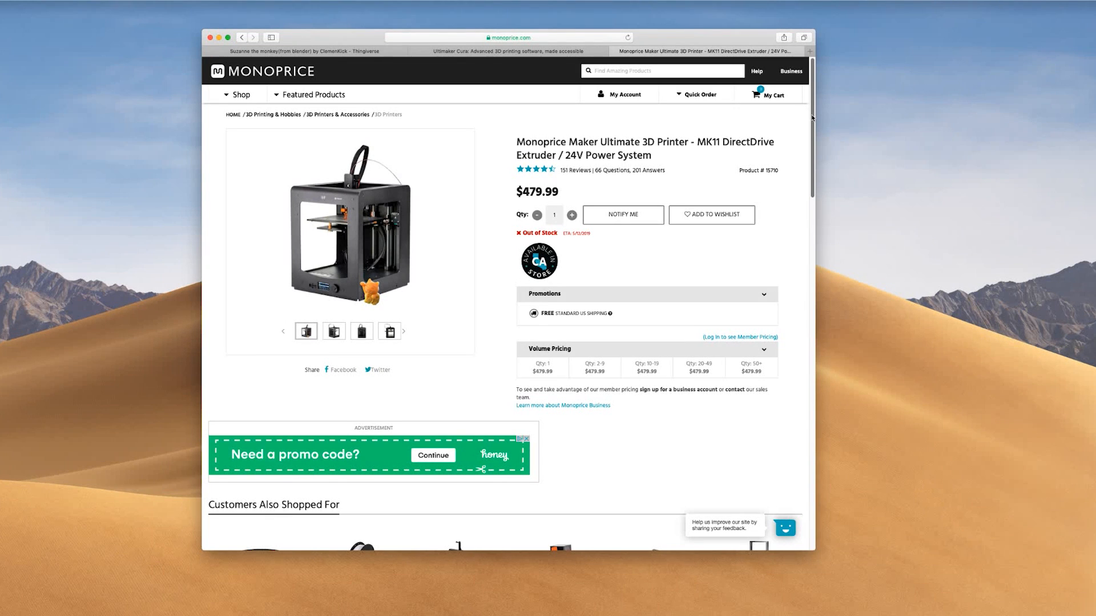
# Step: Review the Monoprice Maker Ultimate product page and show its Full Specs
pyautogui.scroll(-3)
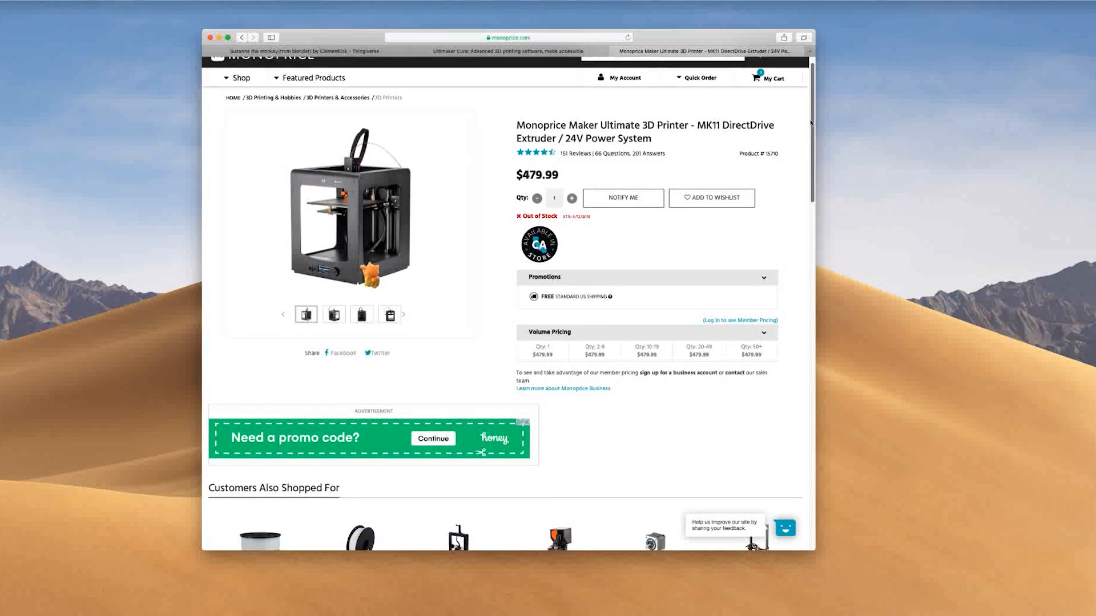
pyautogui.scroll(-3)
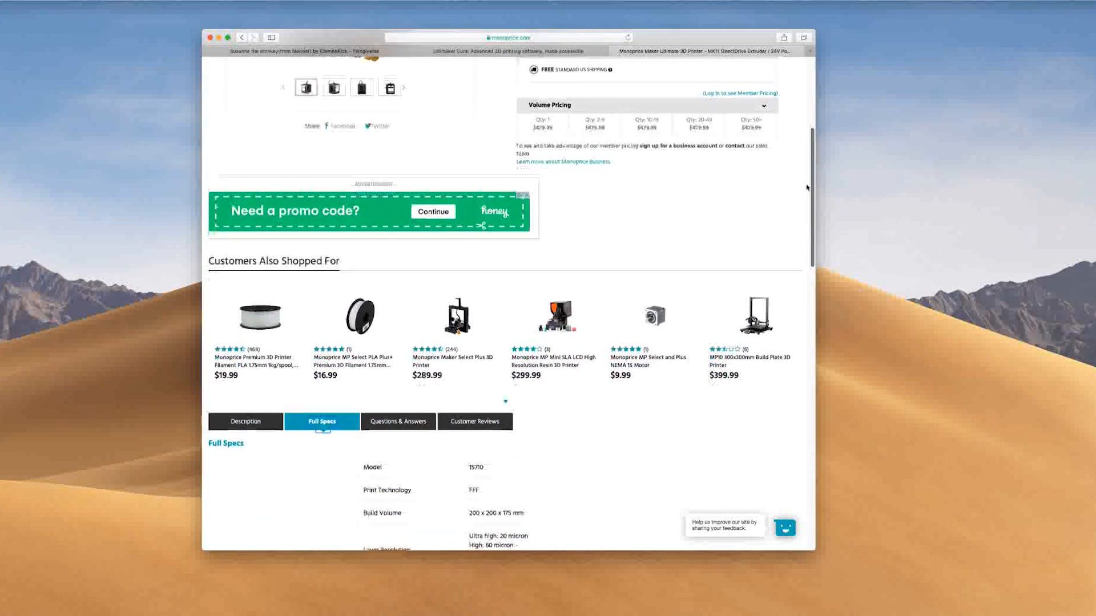
pyautogui.click(501, 51)
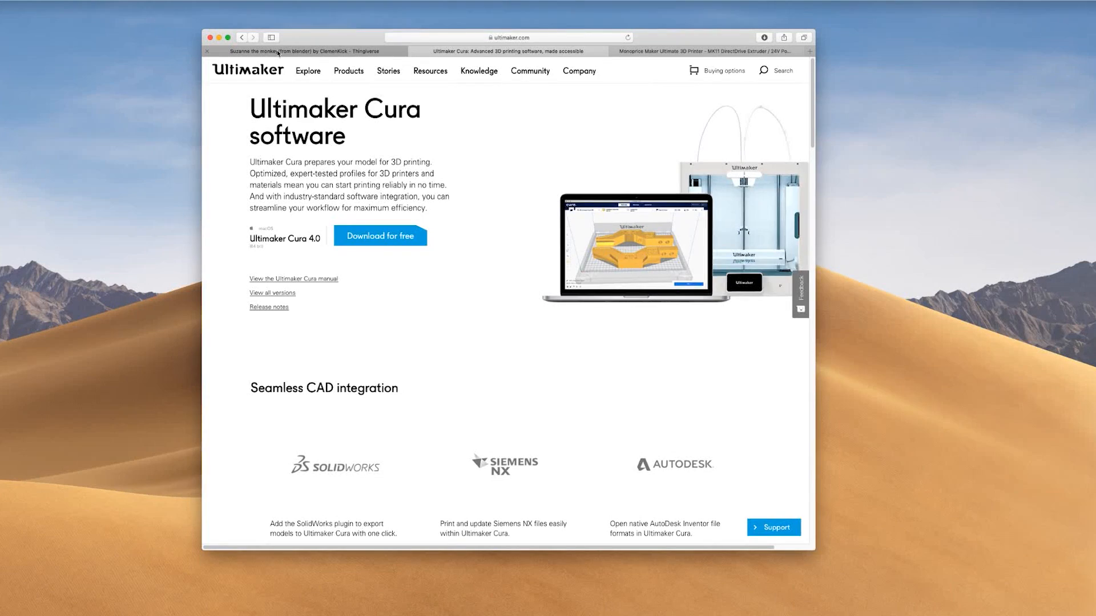
# Step: Switch to the Ultimaker Cura tab to get Cura 4.0 for the Maker Ultimate printer
pyautogui.click(307, 52)
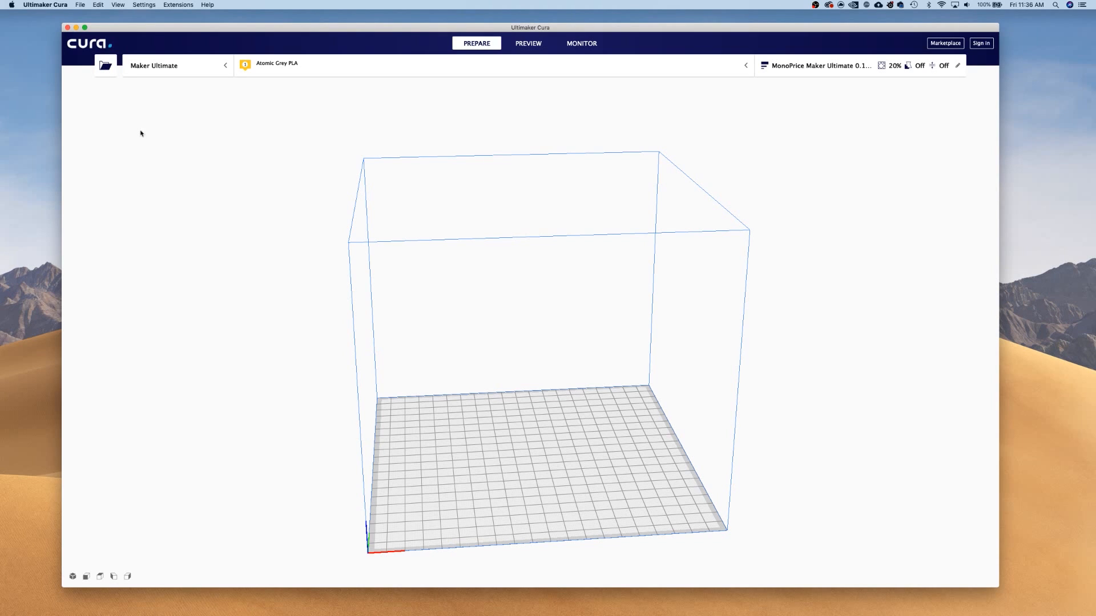
# Step: In Preferences > Settings, make Wall Line Width visible among the custom print settings
pyautogui.click(80, 4)
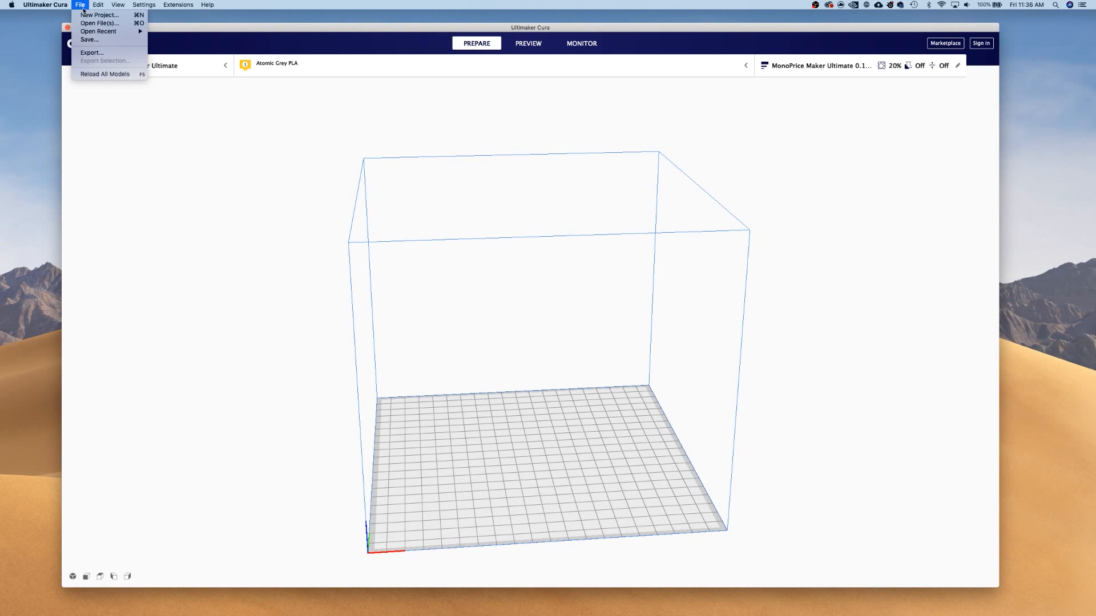
pyautogui.click(38, 4)
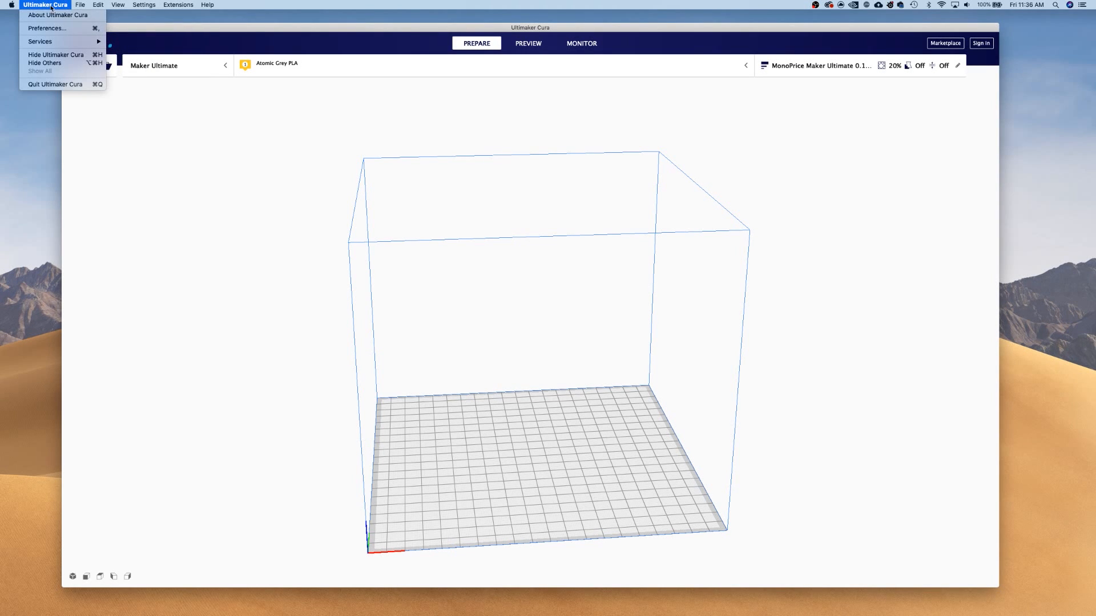
pyautogui.click(45, 28)
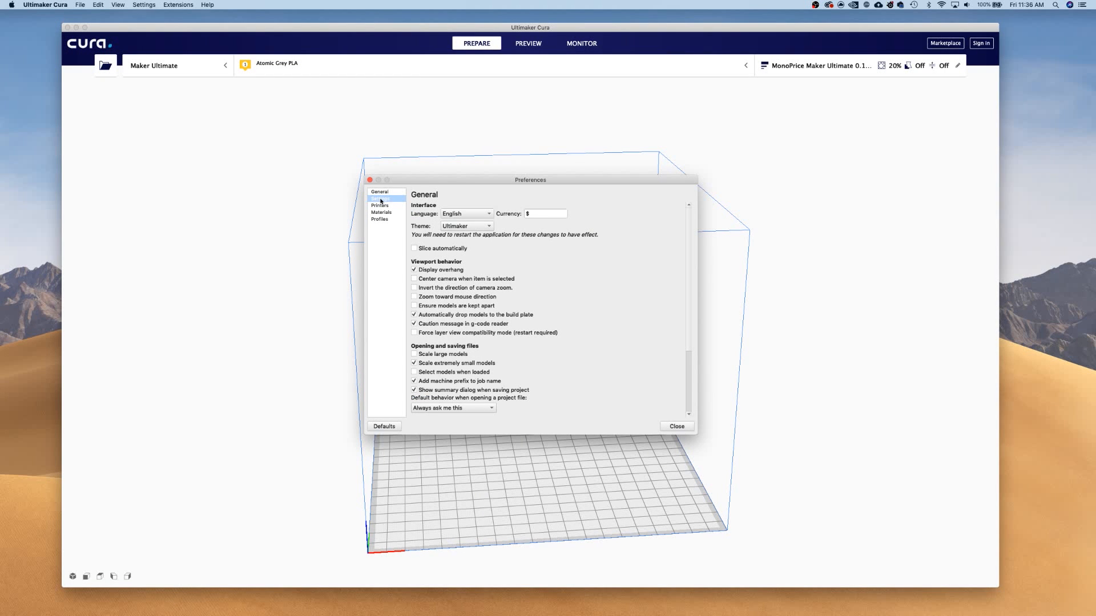
pyautogui.click(381, 199)
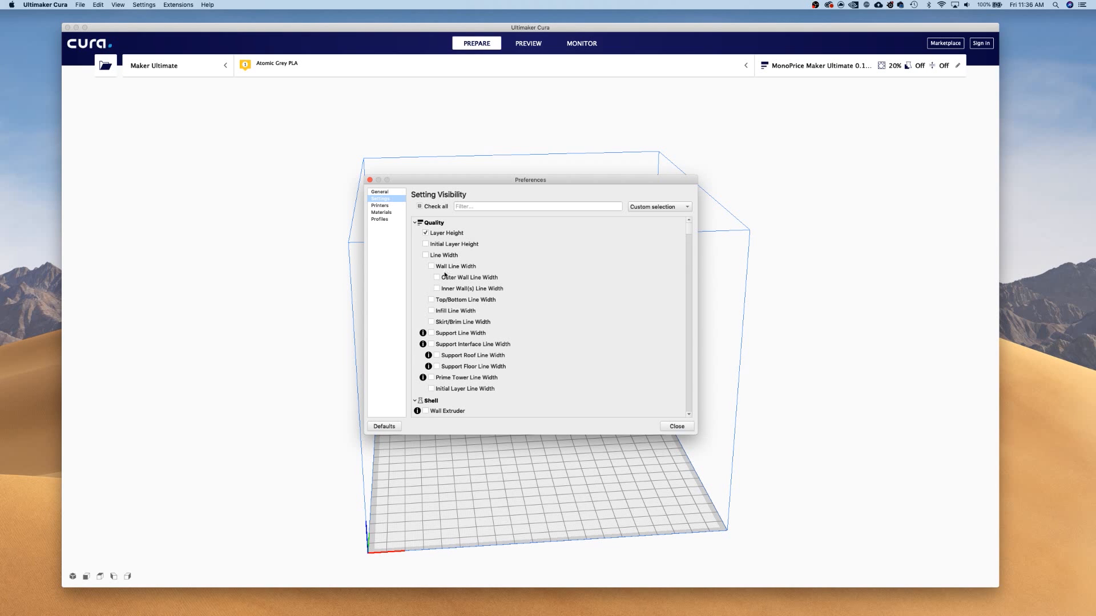
pyautogui.moveTo(441, 276)
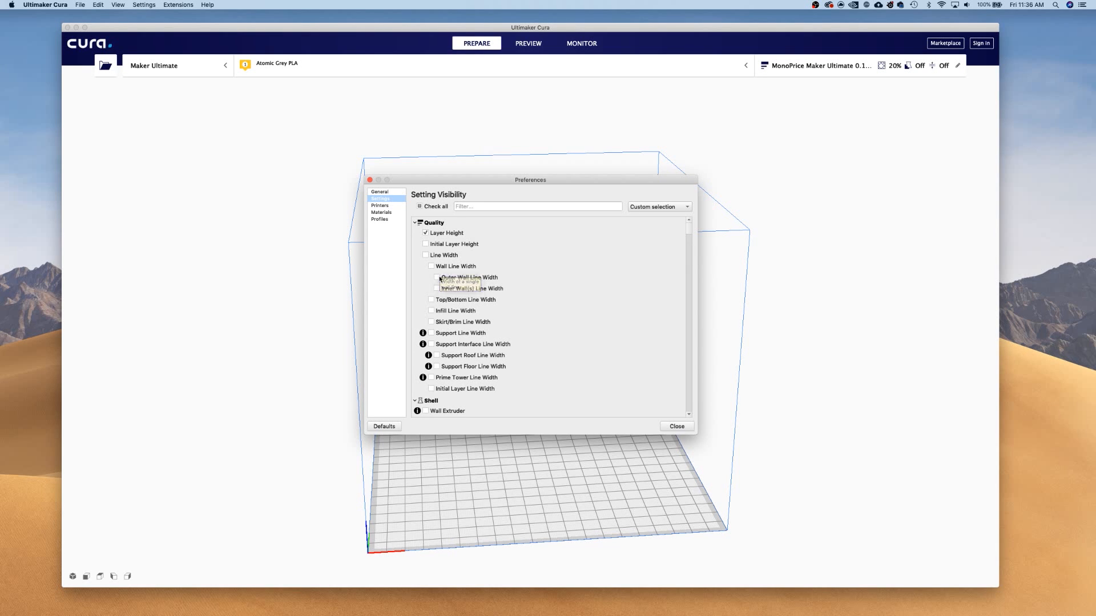
pyautogui.click(431, 265)
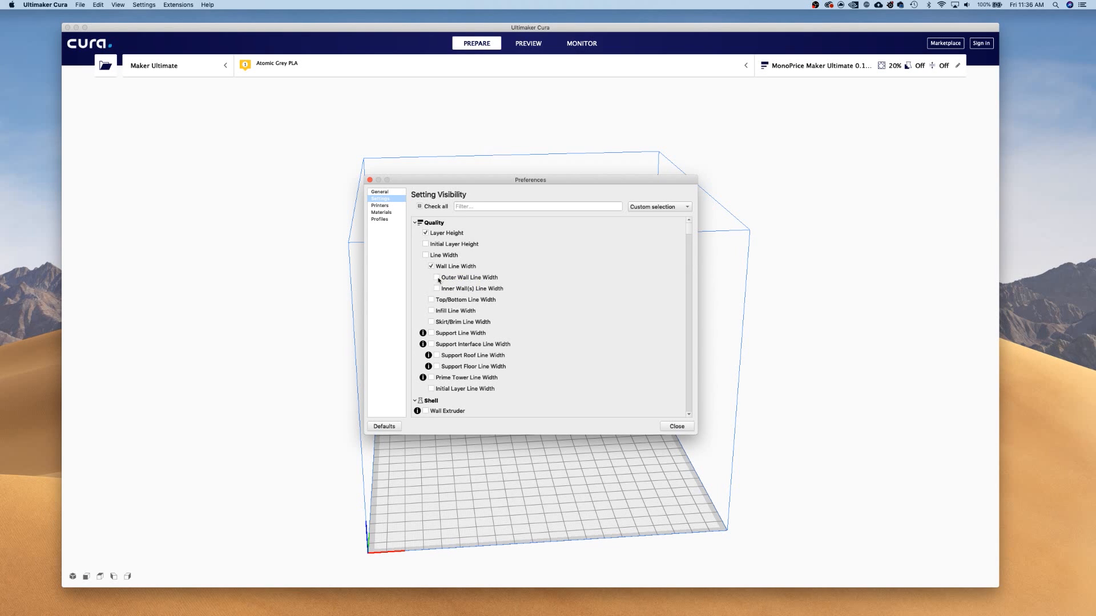
pyautogui.click(435, 277)
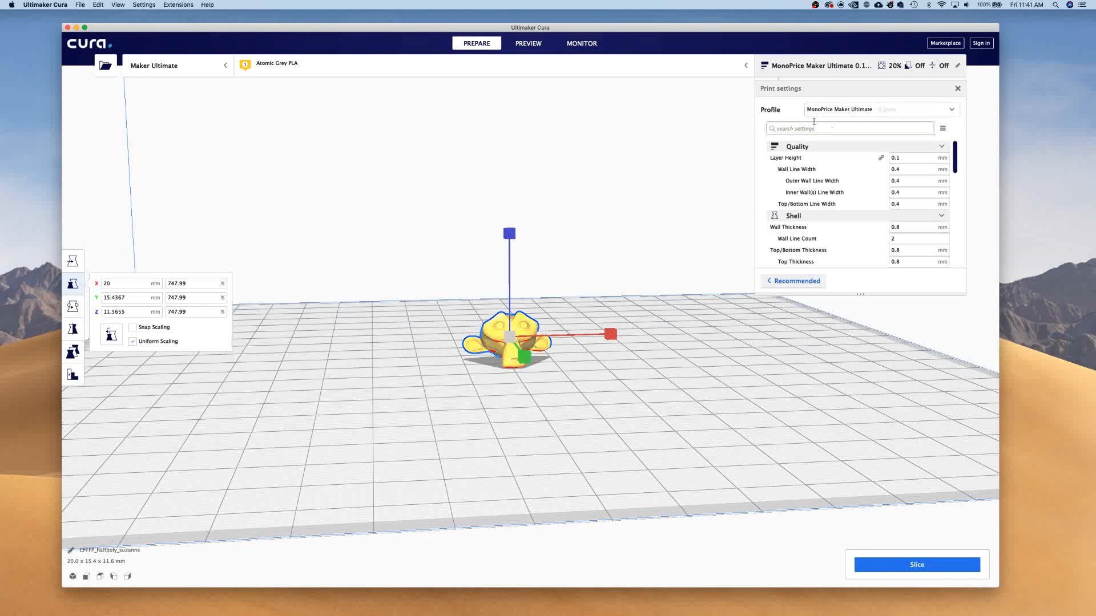
# Step: Set Speed values: print and infill 50 mm/s, walls and top/bottom 15, inner walls 30, travel 80
pyautogui.scroll(-3)
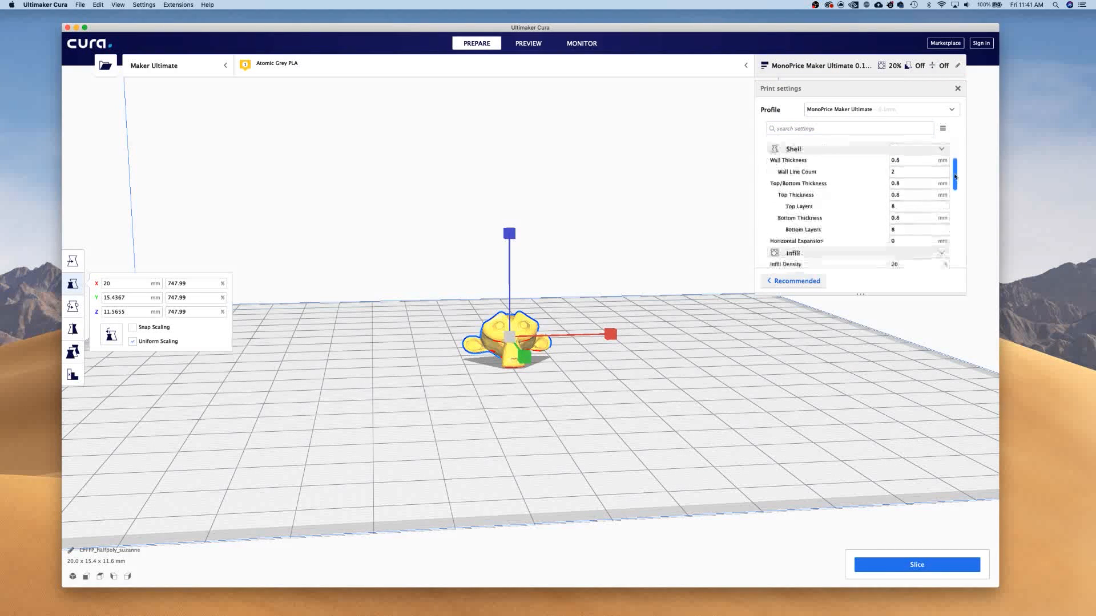
pyautogui.scroll(-3)
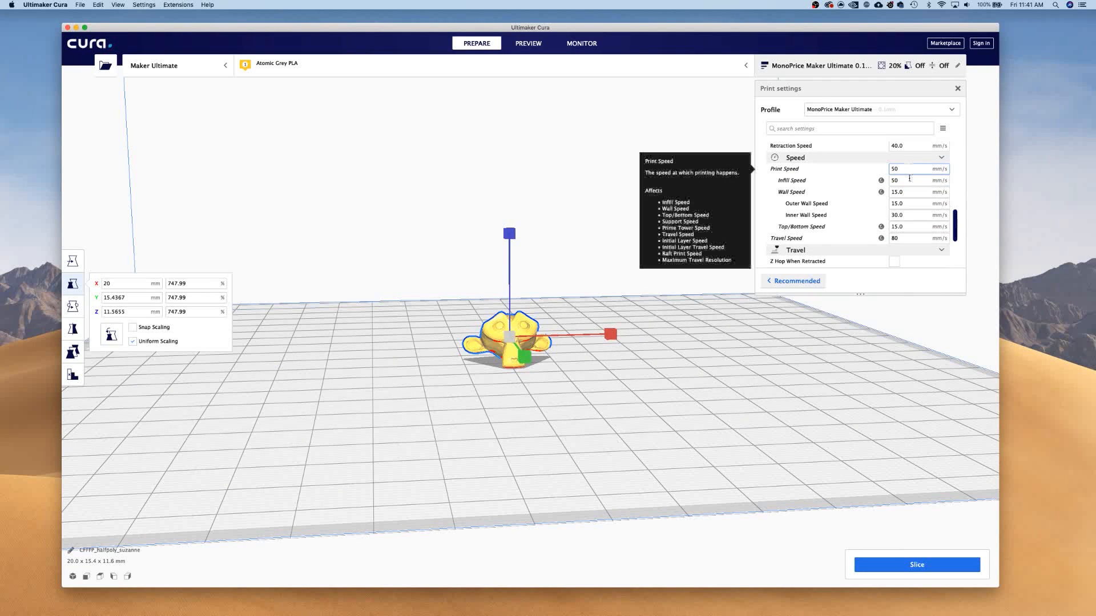
pyautogui.moveTo(908, 180)
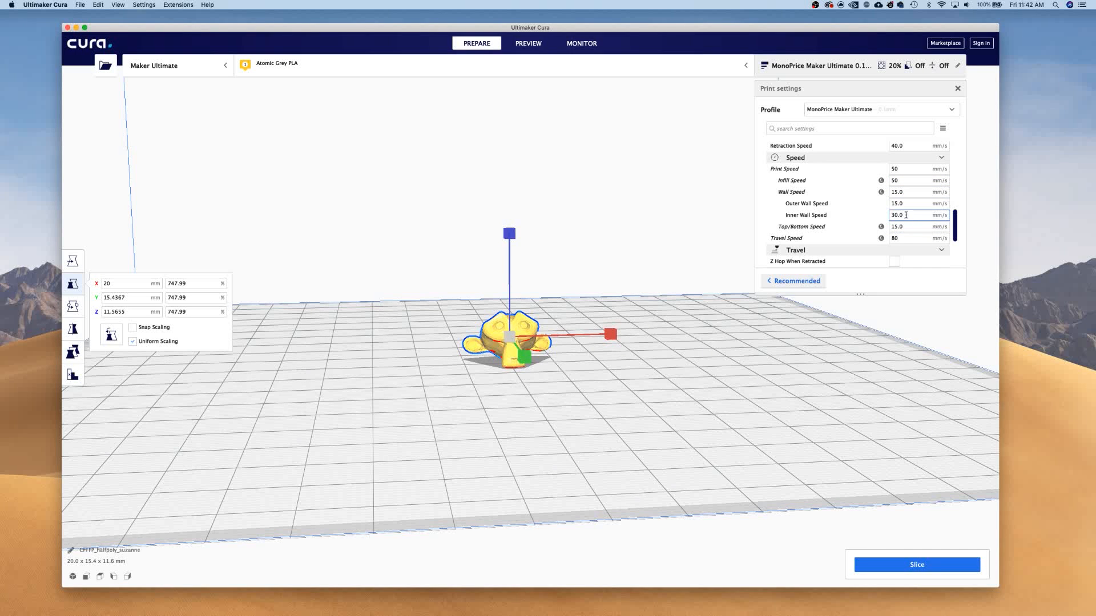
pyautogui.click(958, 88)
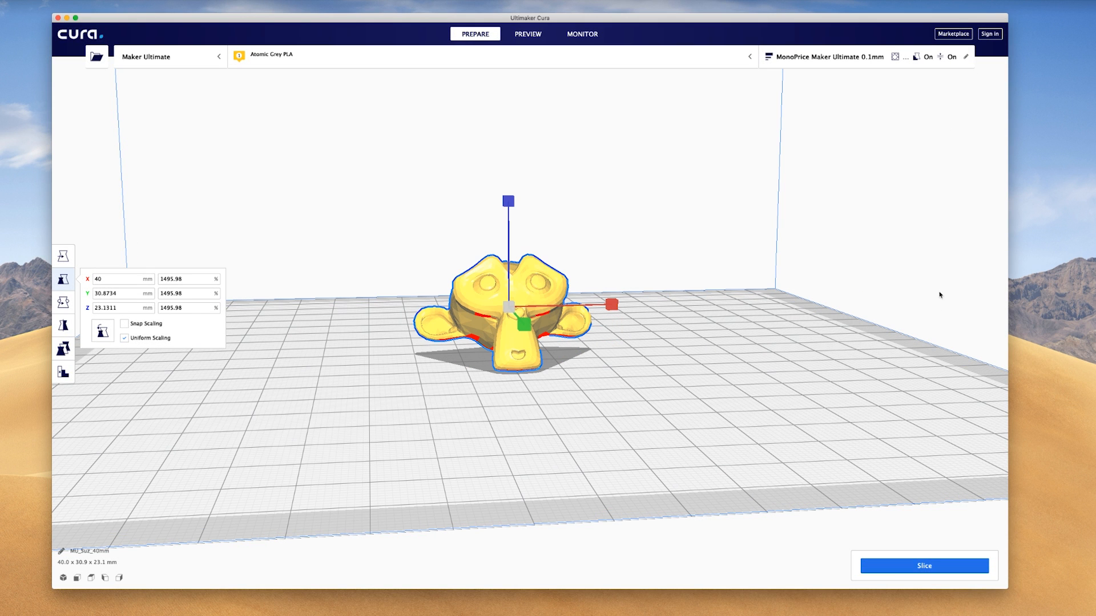
pyautogui.moveTo(910, 573)
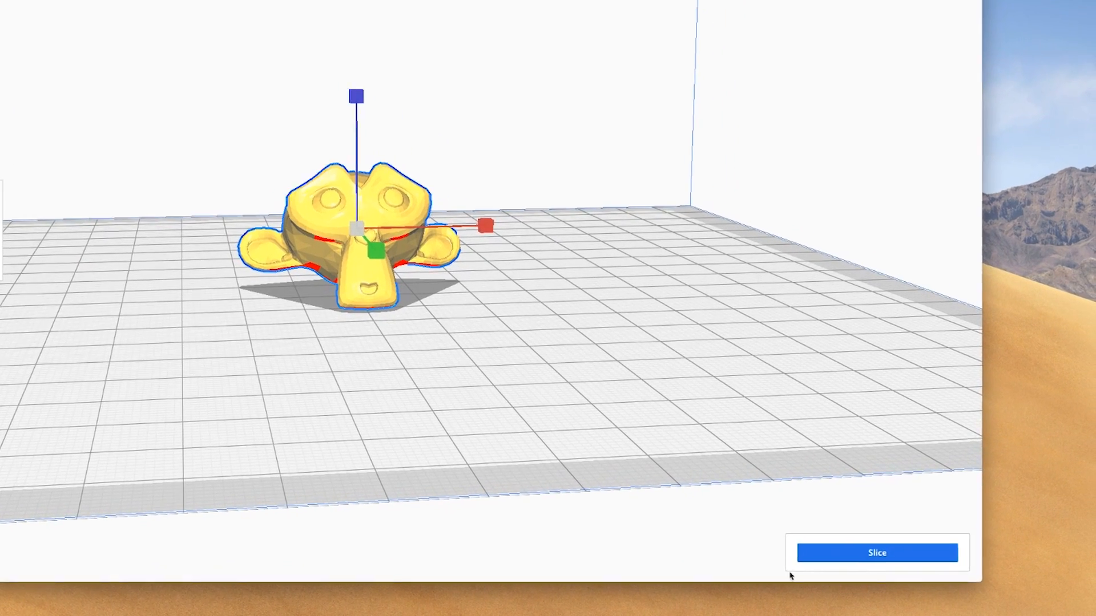
# Step: Slice the 40 mm Suzanne, estimating 1 hour 7 minutes and 4 g (1.50 m) of filament
pyautogui.click(875, 553)
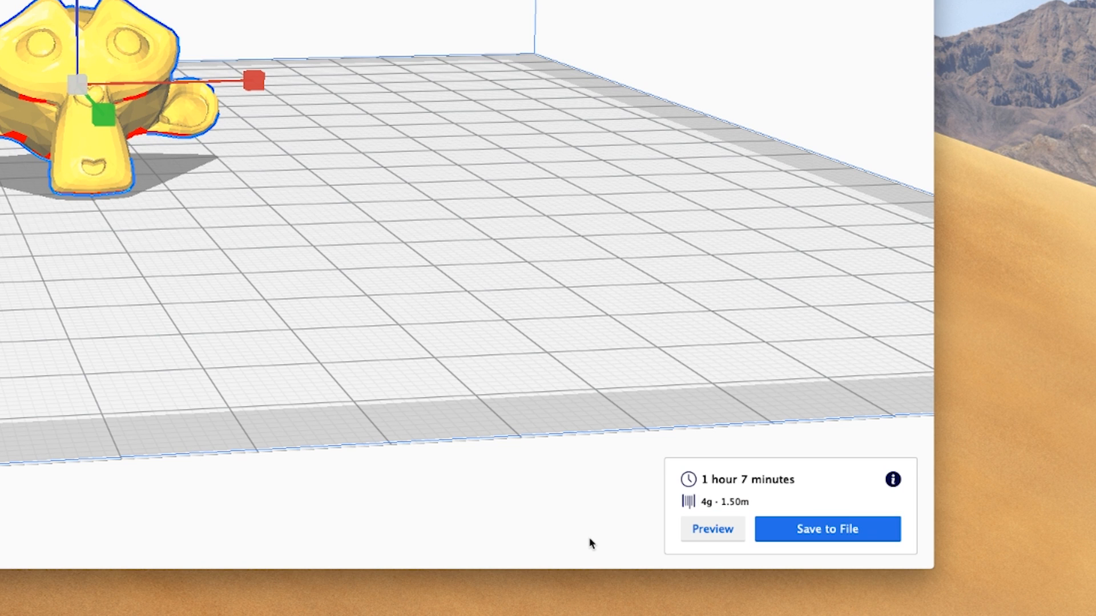
pyautogui.moveTo(694, 494)
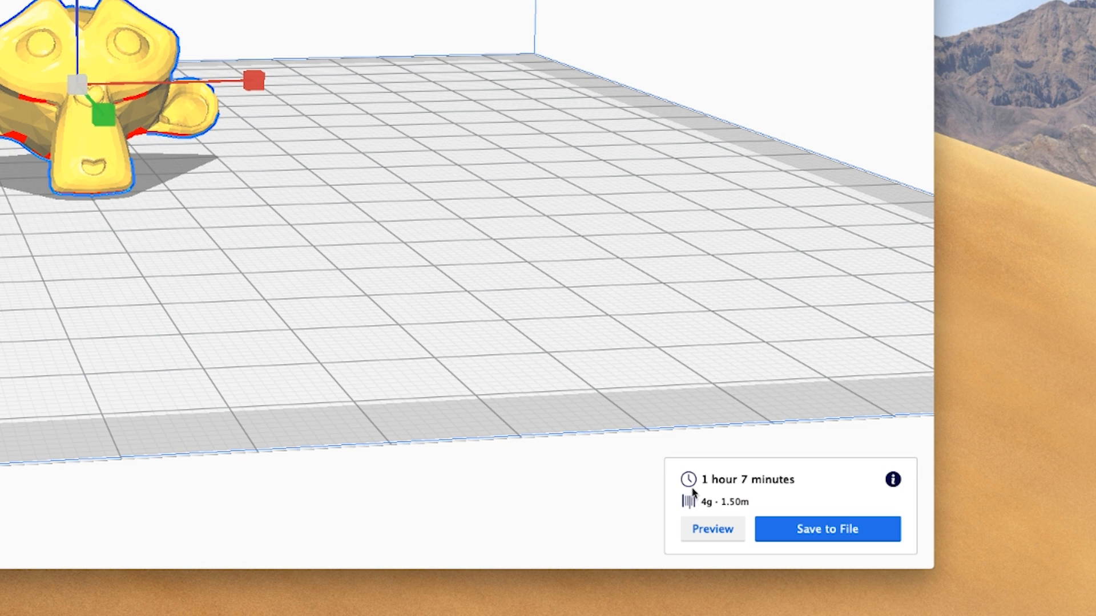